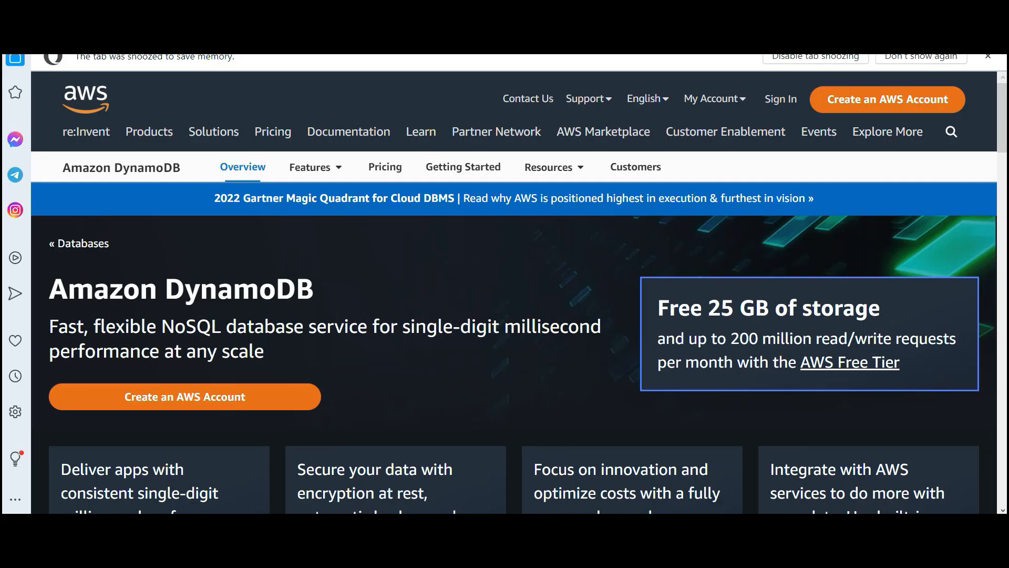
- Highlight words in the DynamoDB tagline, such as 'single', to emphasise key terms
double_click(420, 326)
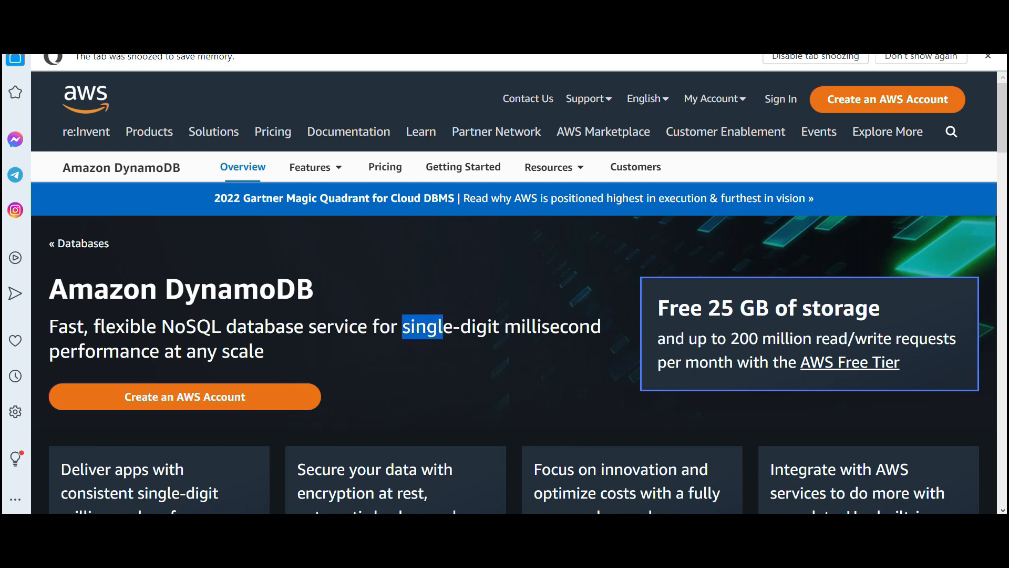
drag(412, 326, 540, 326)
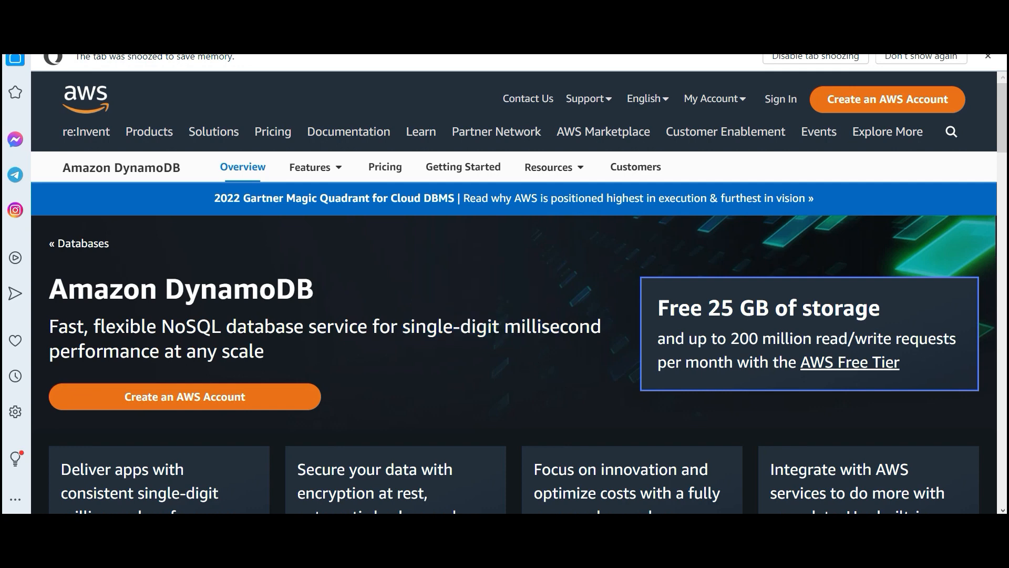
double_click(455, 326)
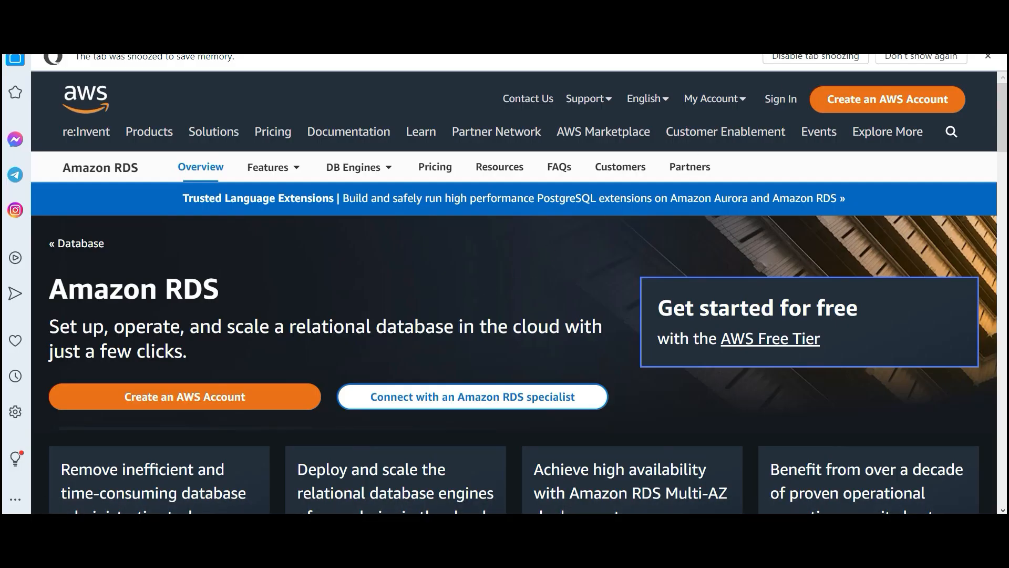
drag(290, 326, 415, 325)
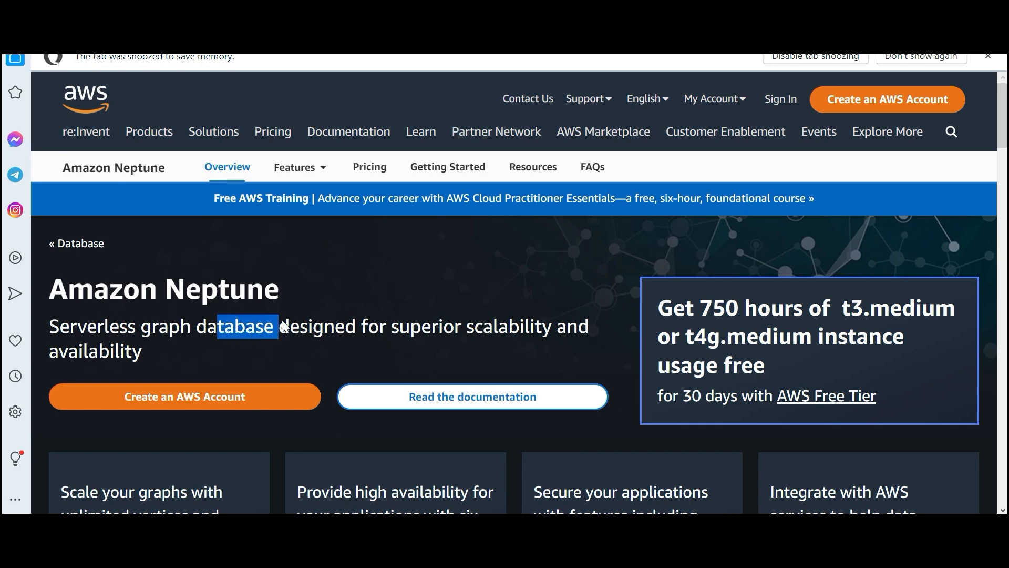
- Highlight the word 'graph' in Neptune's tagline, then clear the selection
double_click(166, 326)
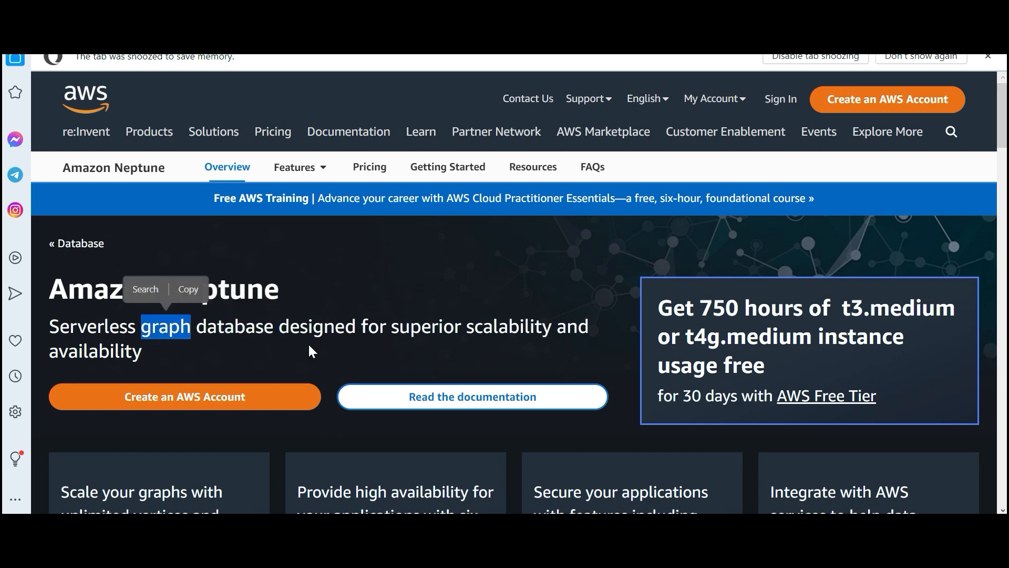
click(311, 352)
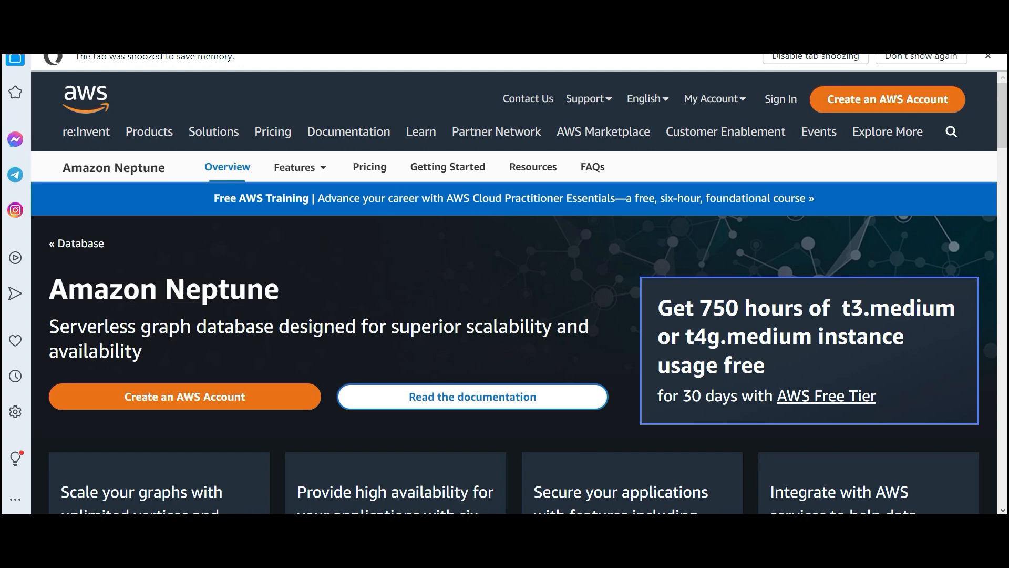
mouse_move(580, 255)
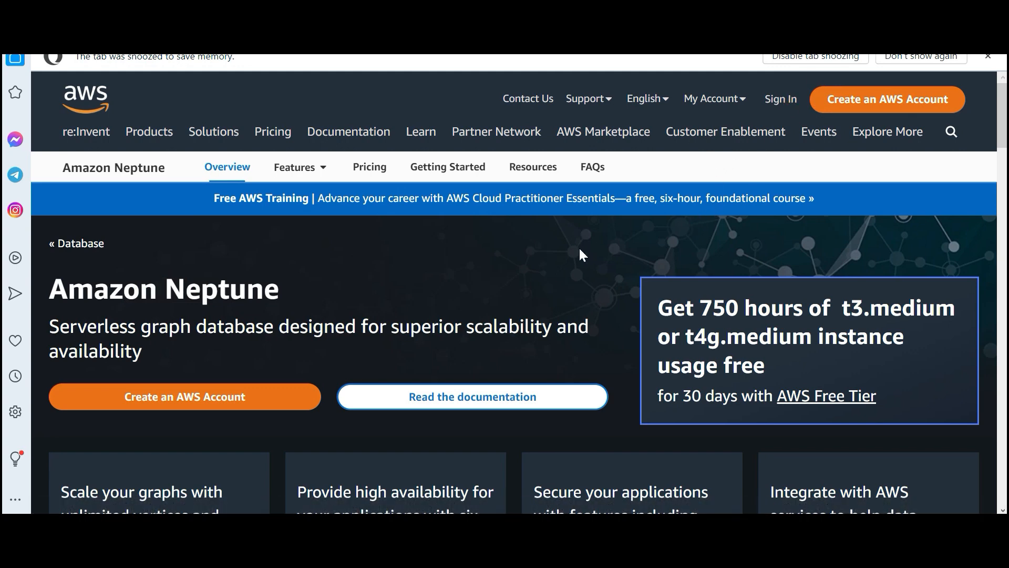
mouse_move(575, 263)
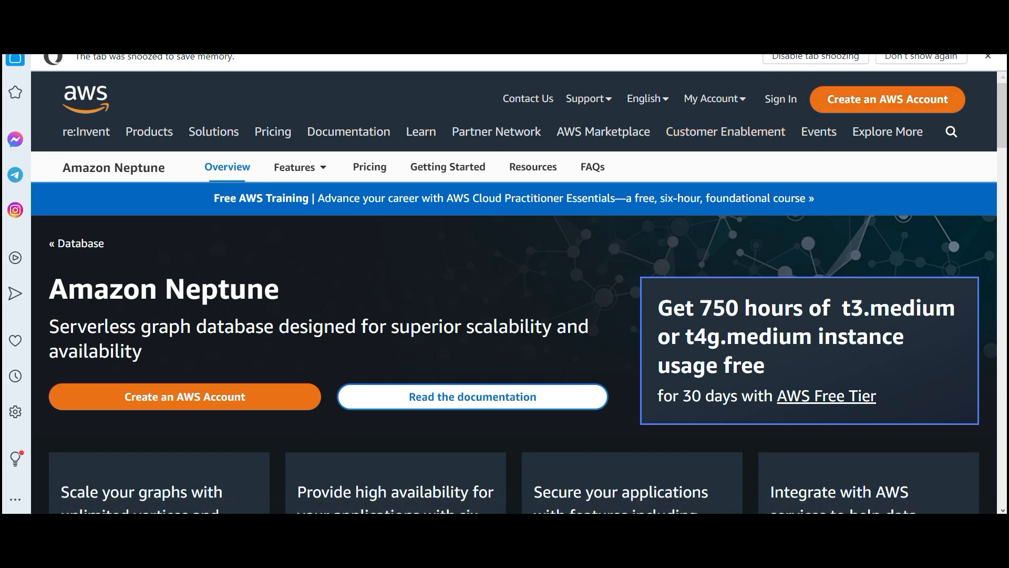
mouse_move(599, 257)
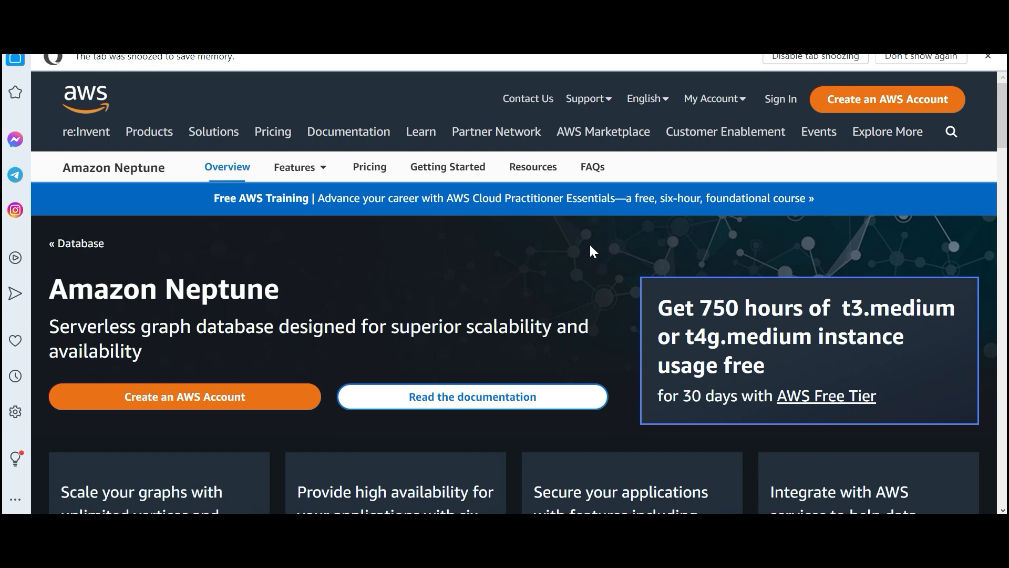
mouse_move(765, 149)
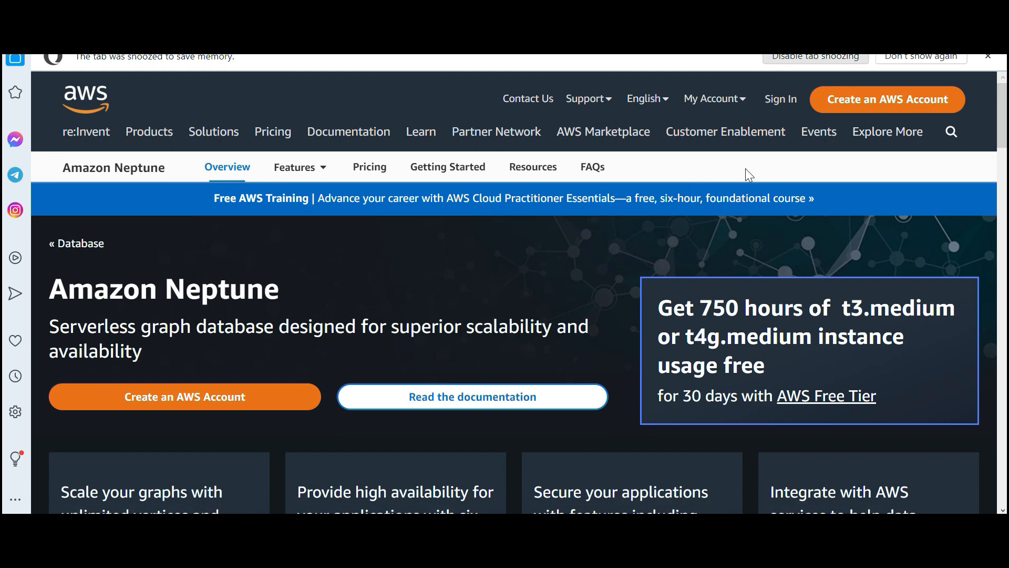
mouse_move(572, 372)
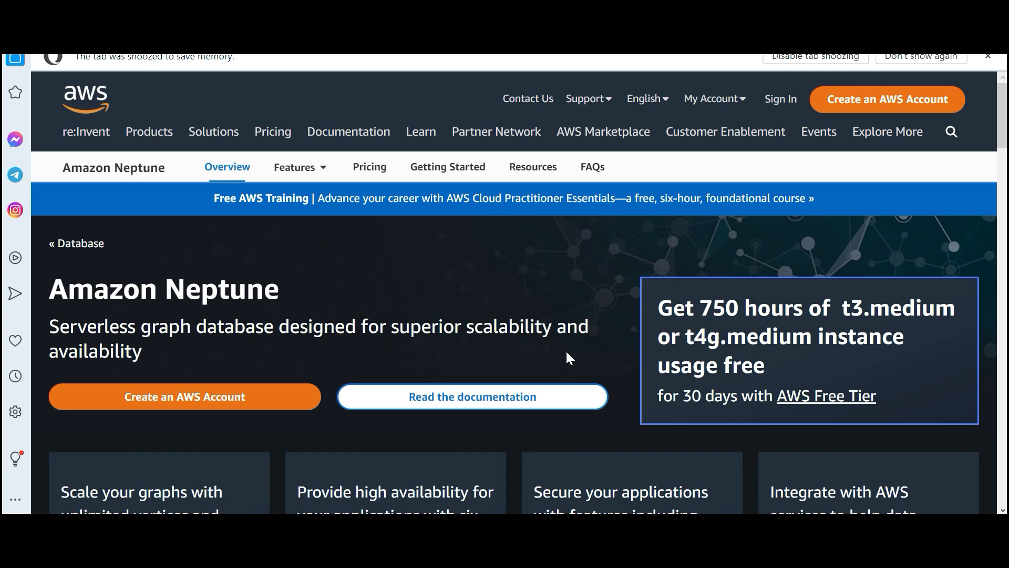
mouse_move(566, 360)
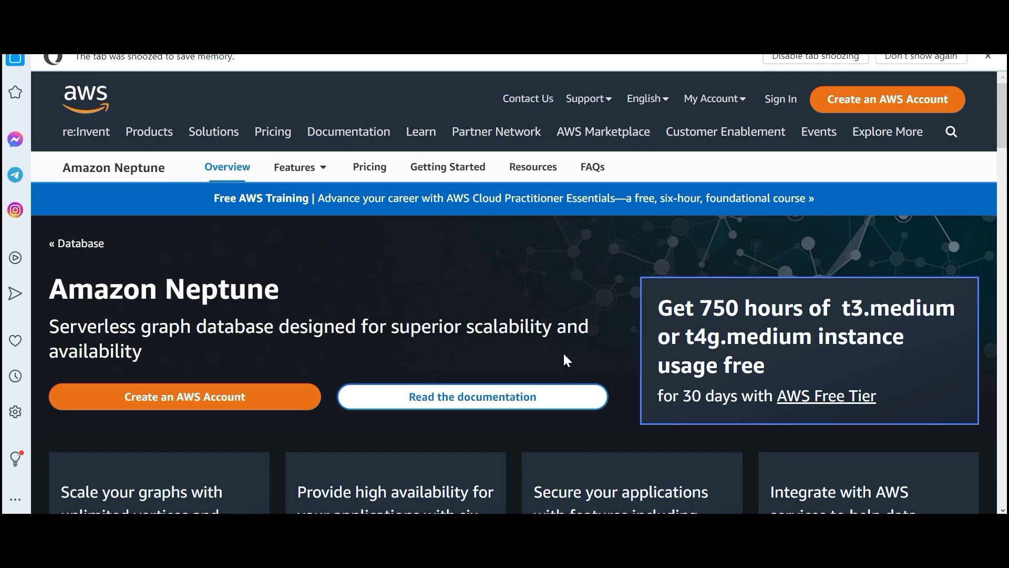
mouse_move(547, 291)
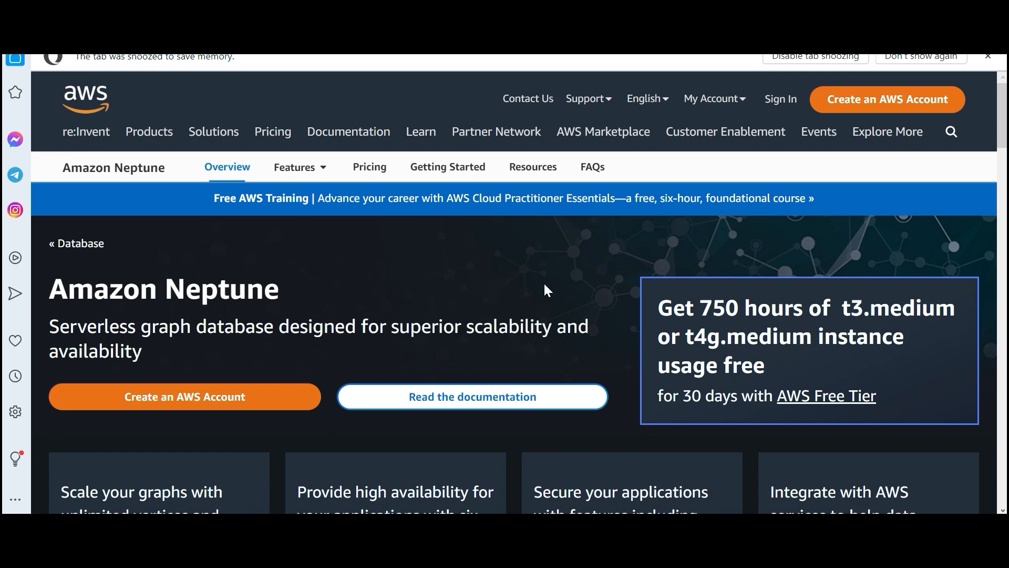
mouse_move(505, 254)
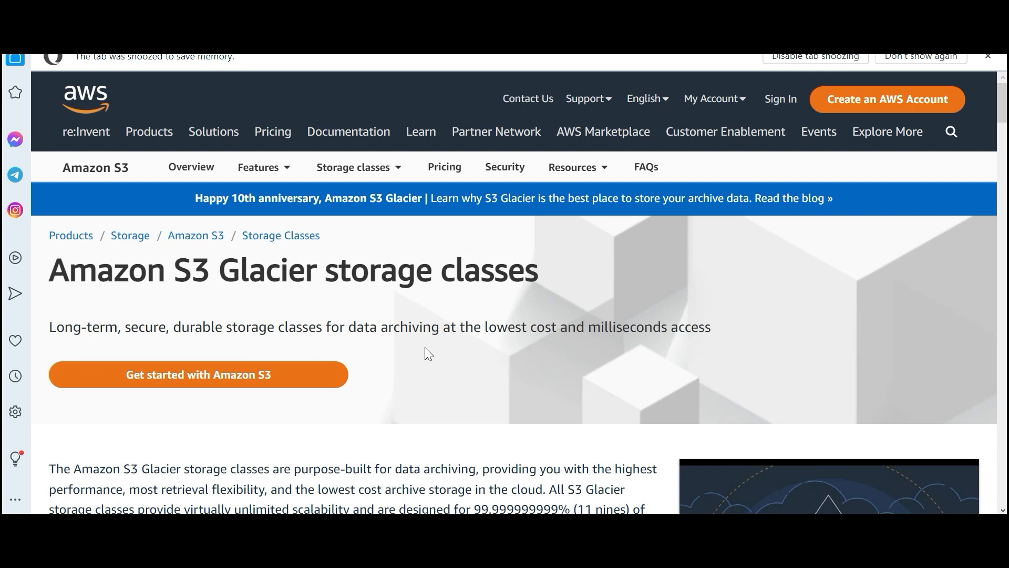
mouse_move(799, 228)
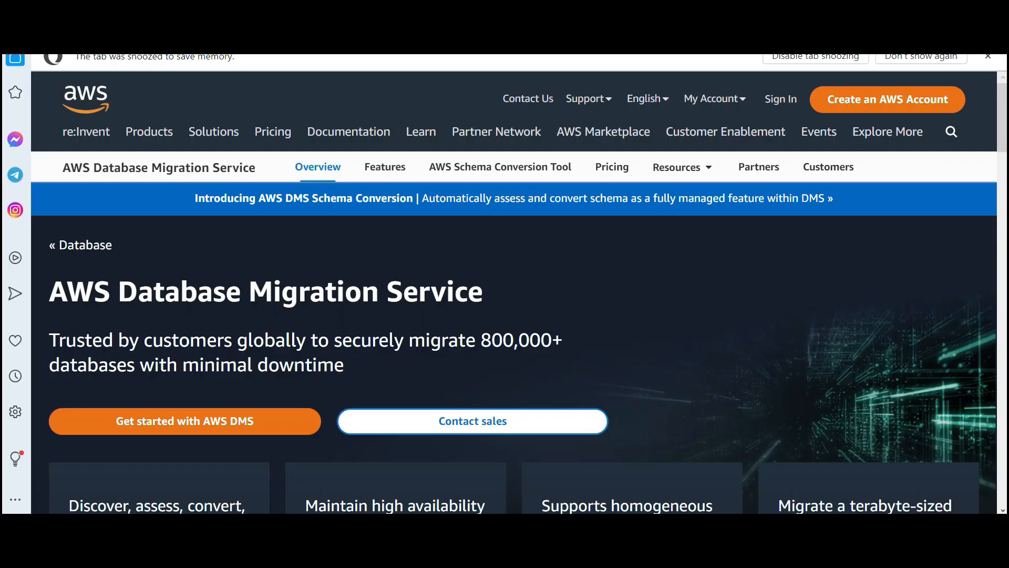
- Highlight 'databases' in the Database Migration Service tagline, then clear the selection
double_click(92, 365)
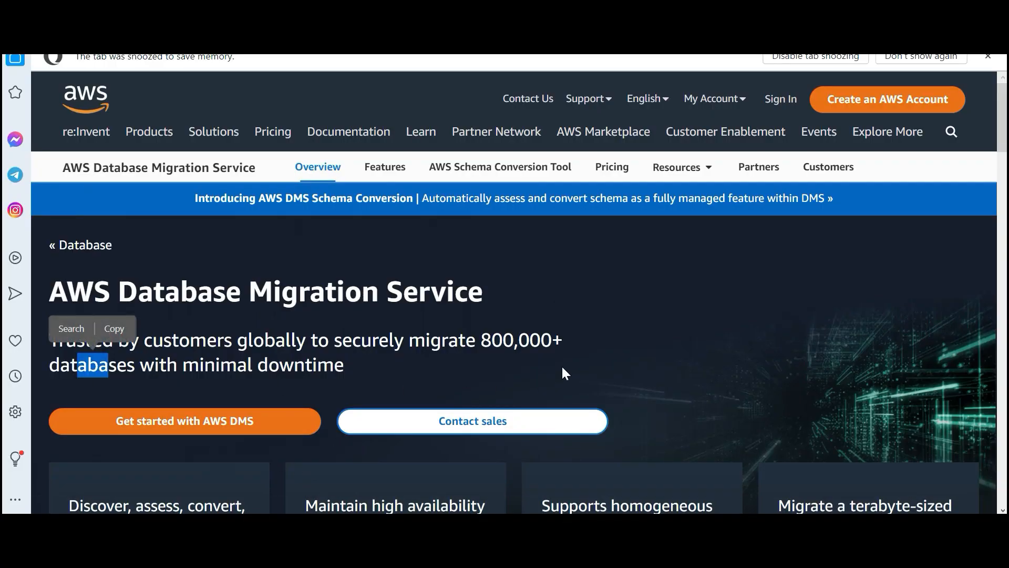
click(564, 374)
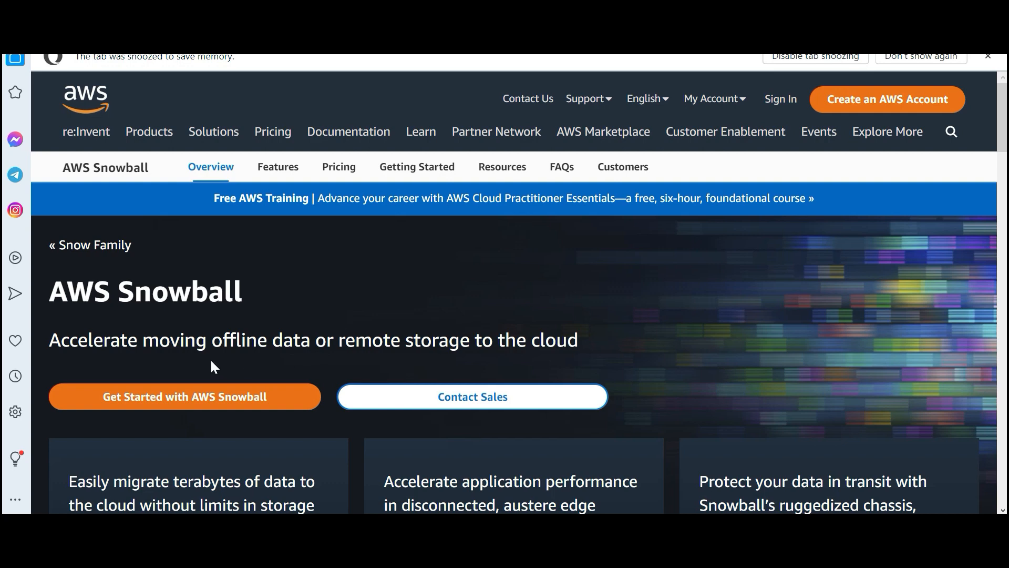
- Highlight 'offline' in the Snowball tagline, then clear the selection
double_click(246, 340)
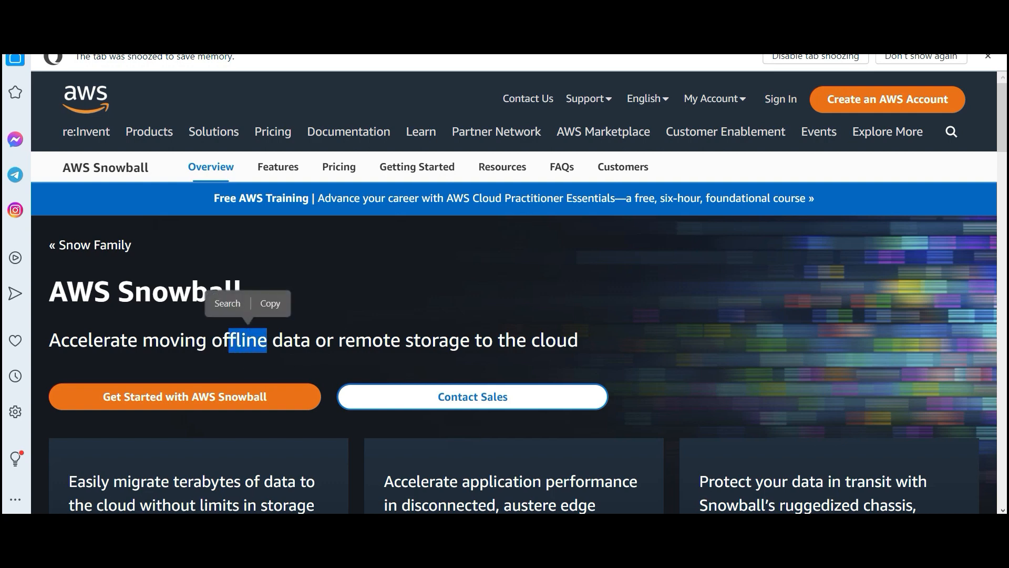
click(485, 363)
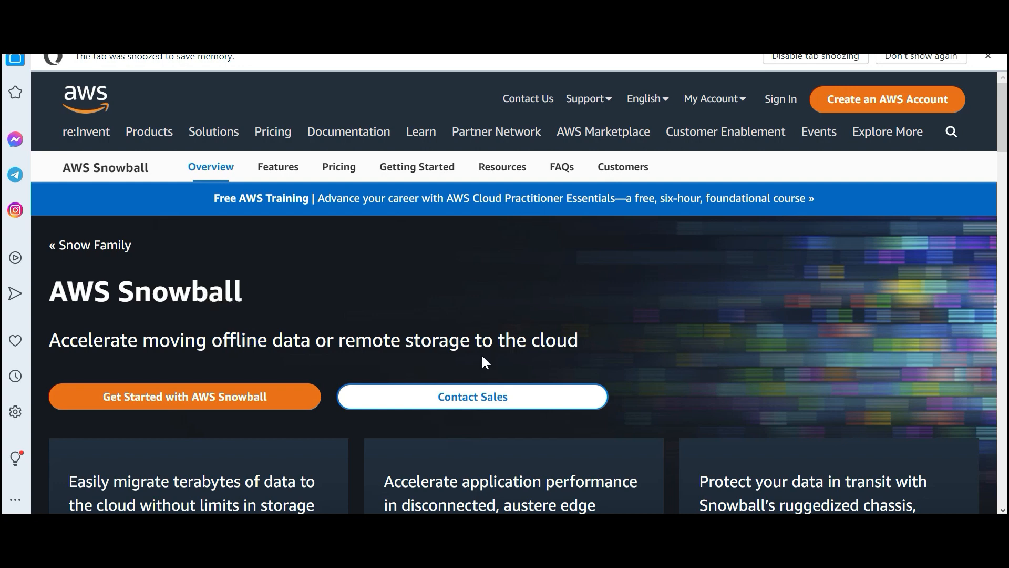